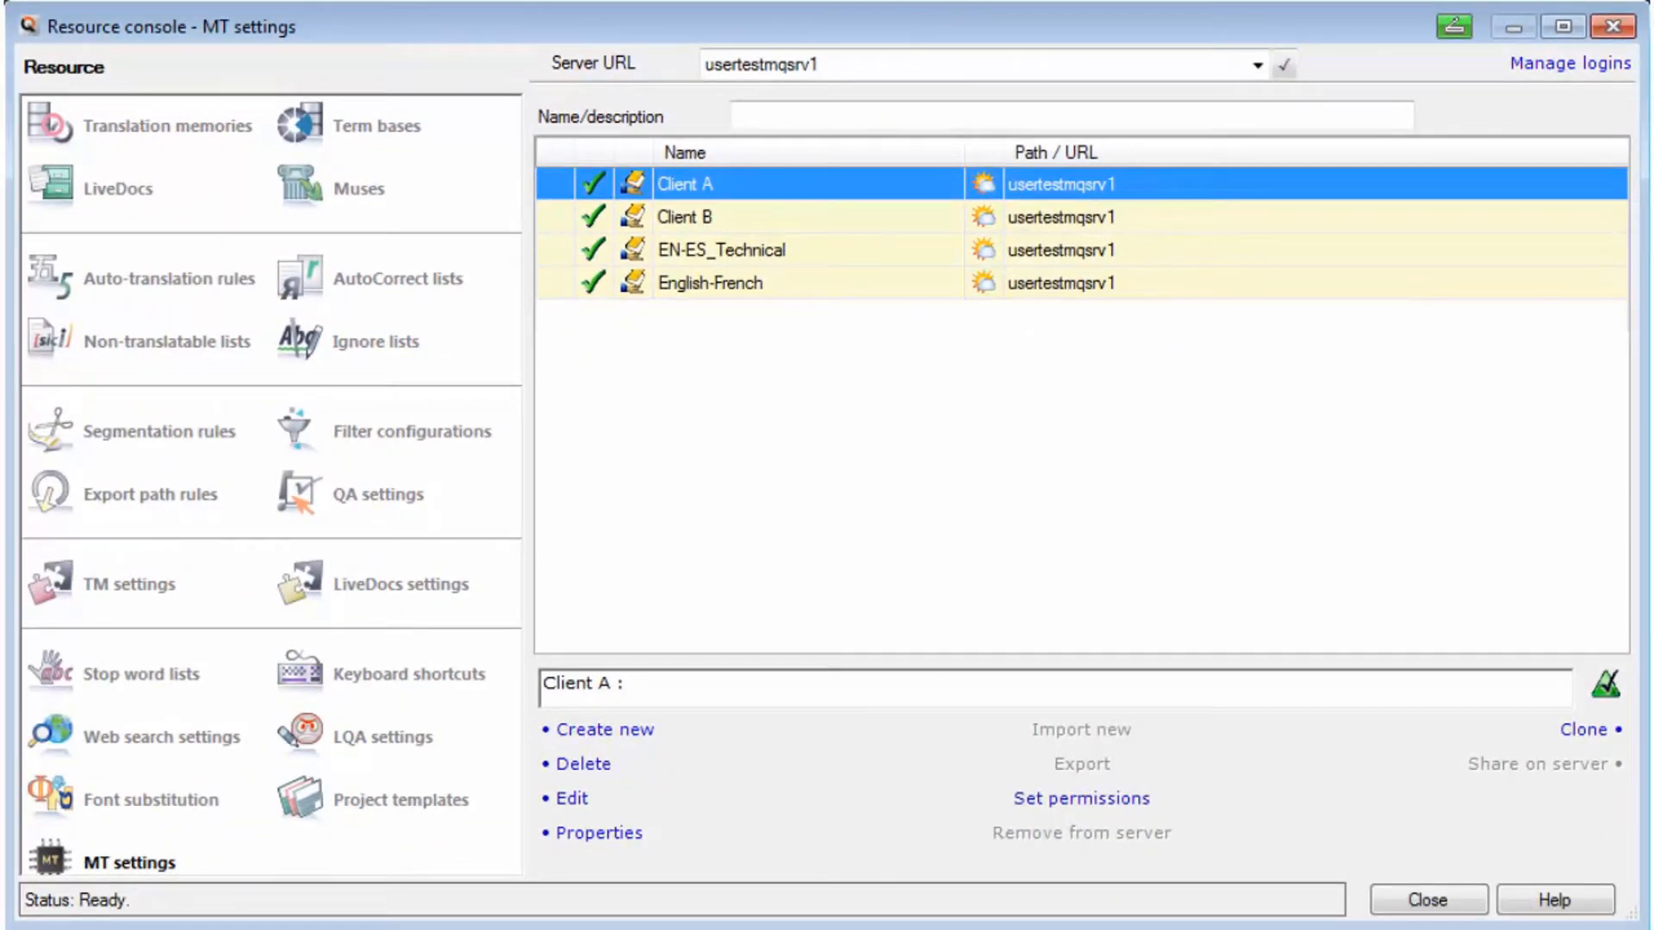
mouse_move(570, 798)
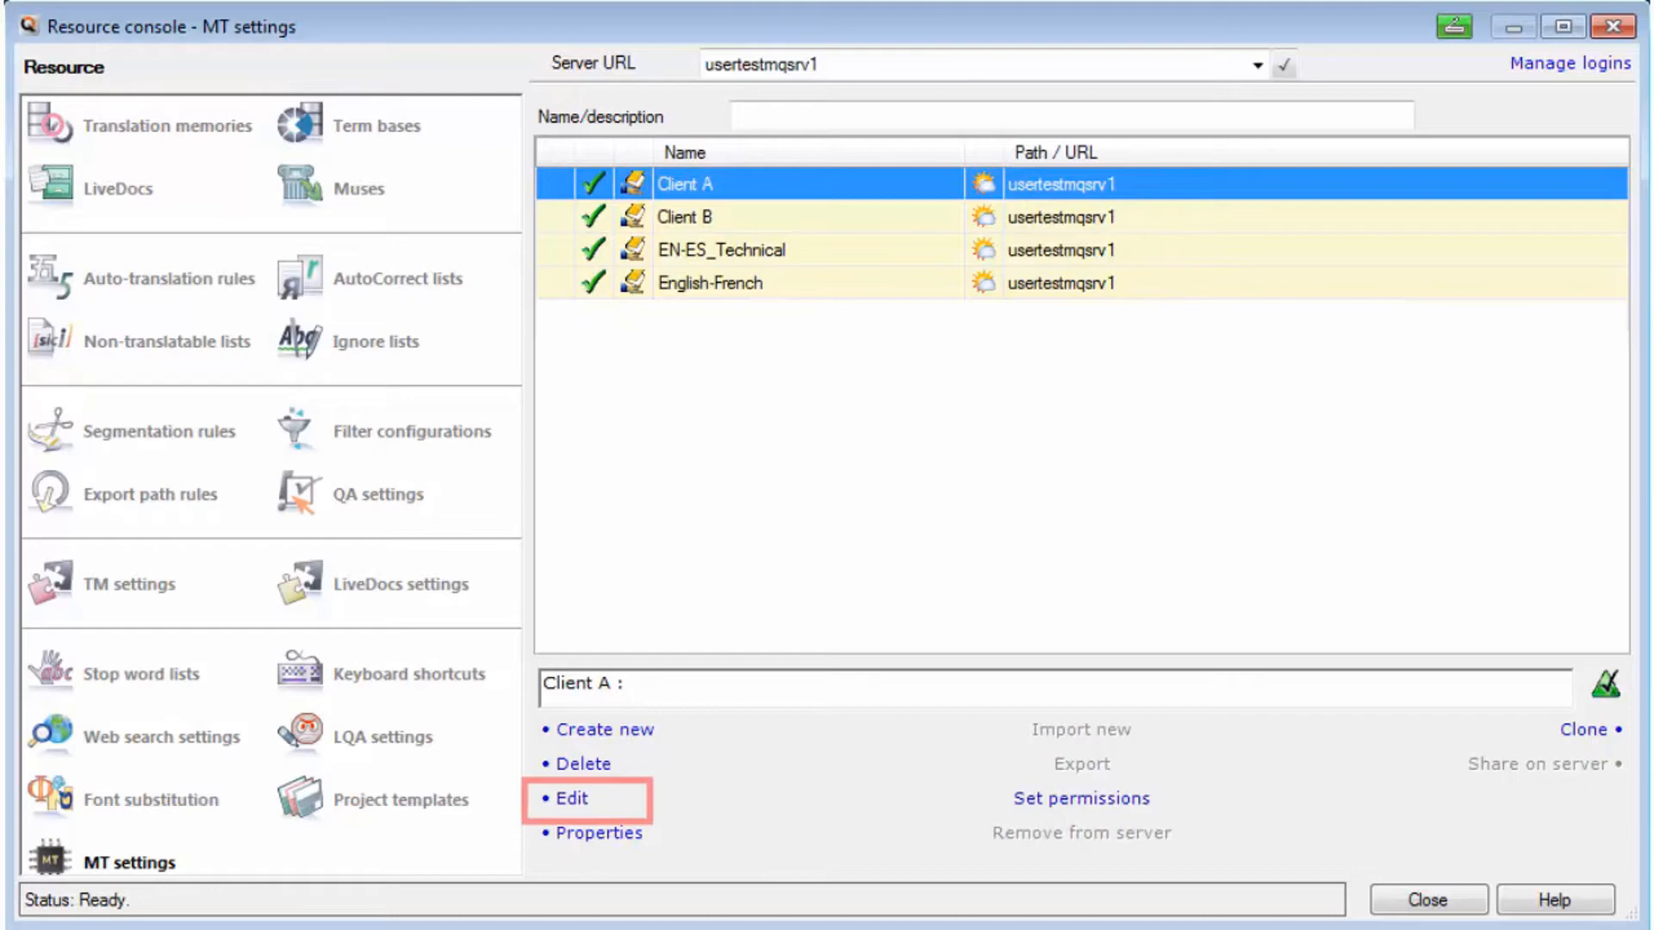
- Bring up the Edit machine translation settings dialog for the Client A profile
left_click(569, 797)
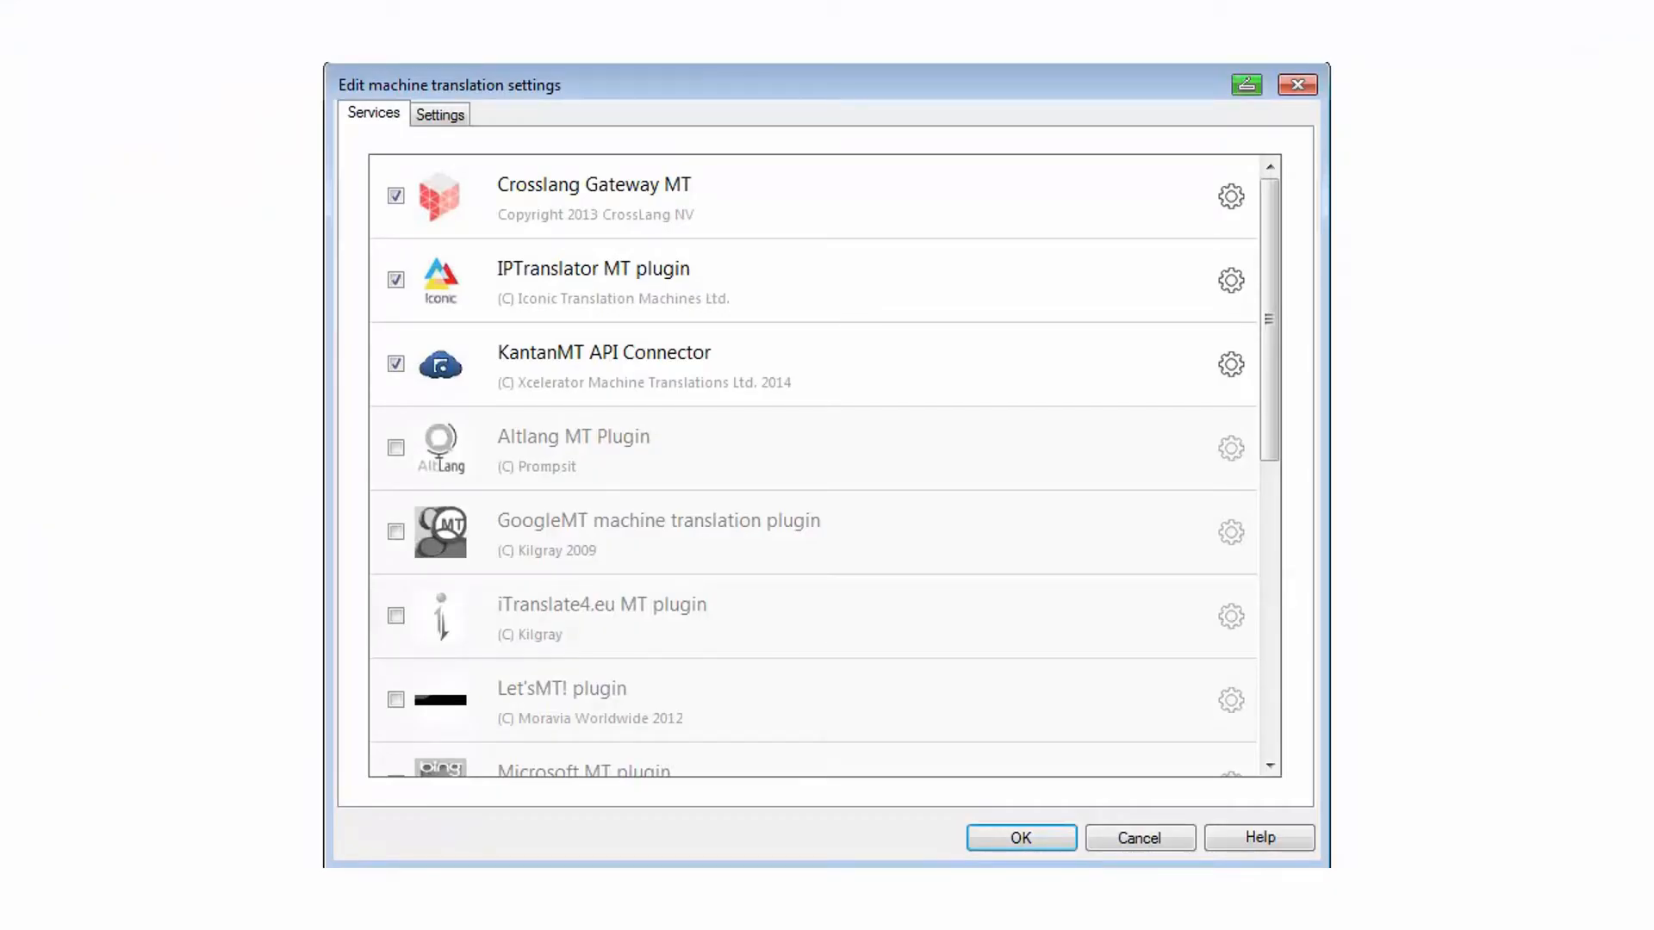
- Tick the AltLang MT Plugin, view its user name and API key fields, then cancel without saving
left_click(396, 444)
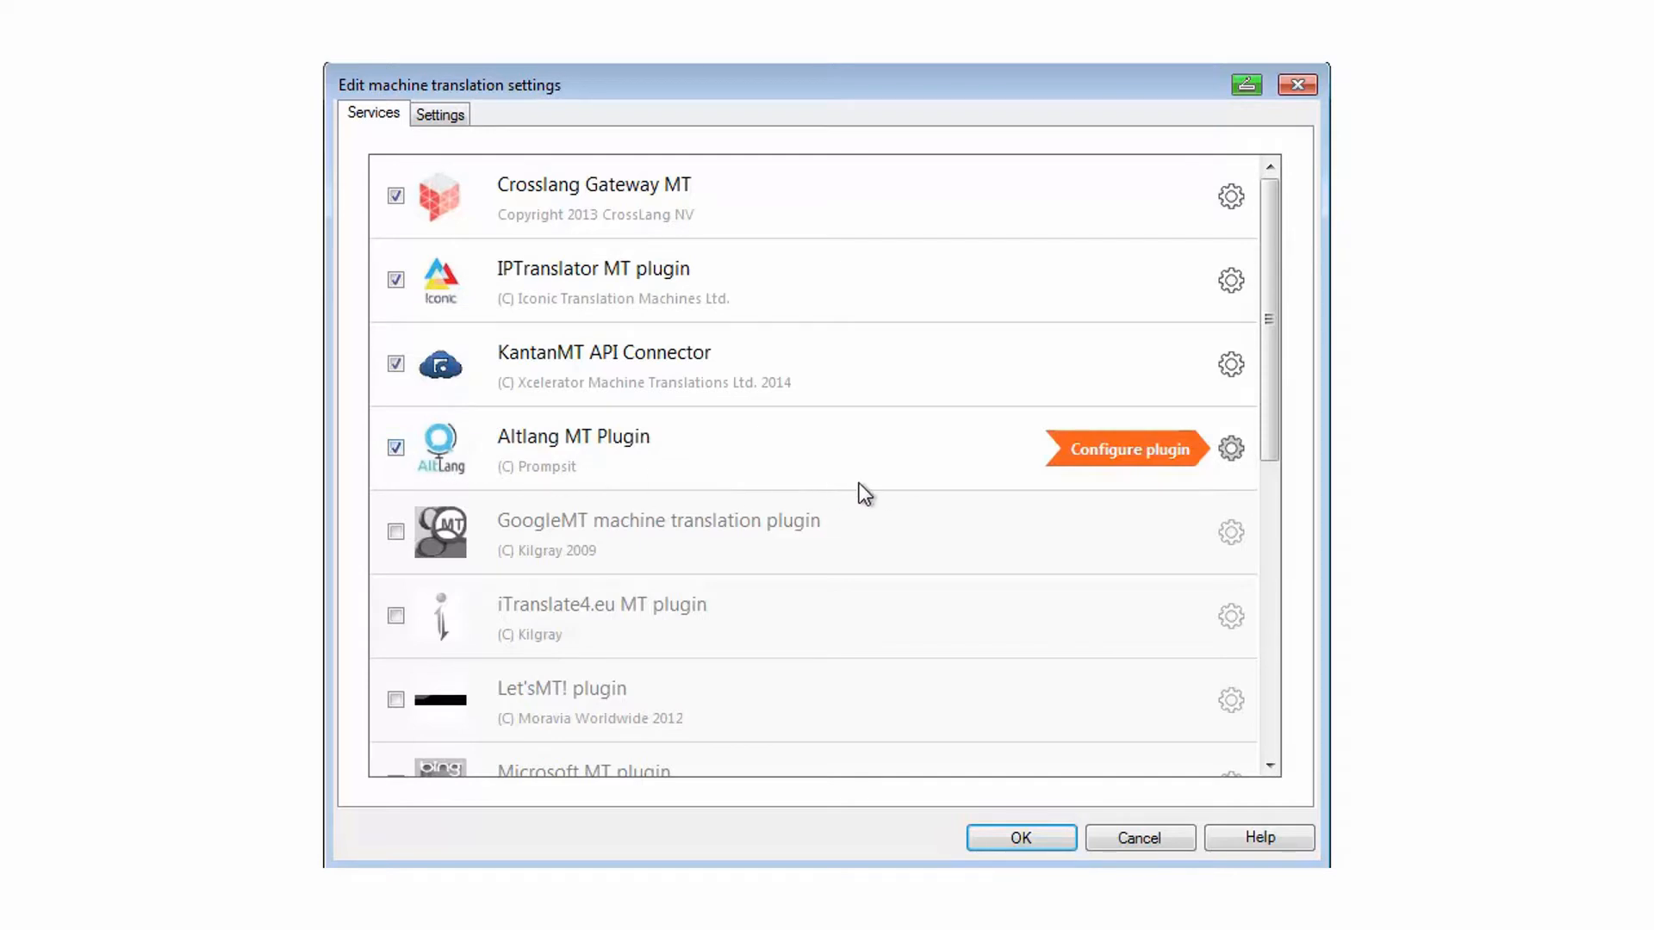
left_click(1230, 448)
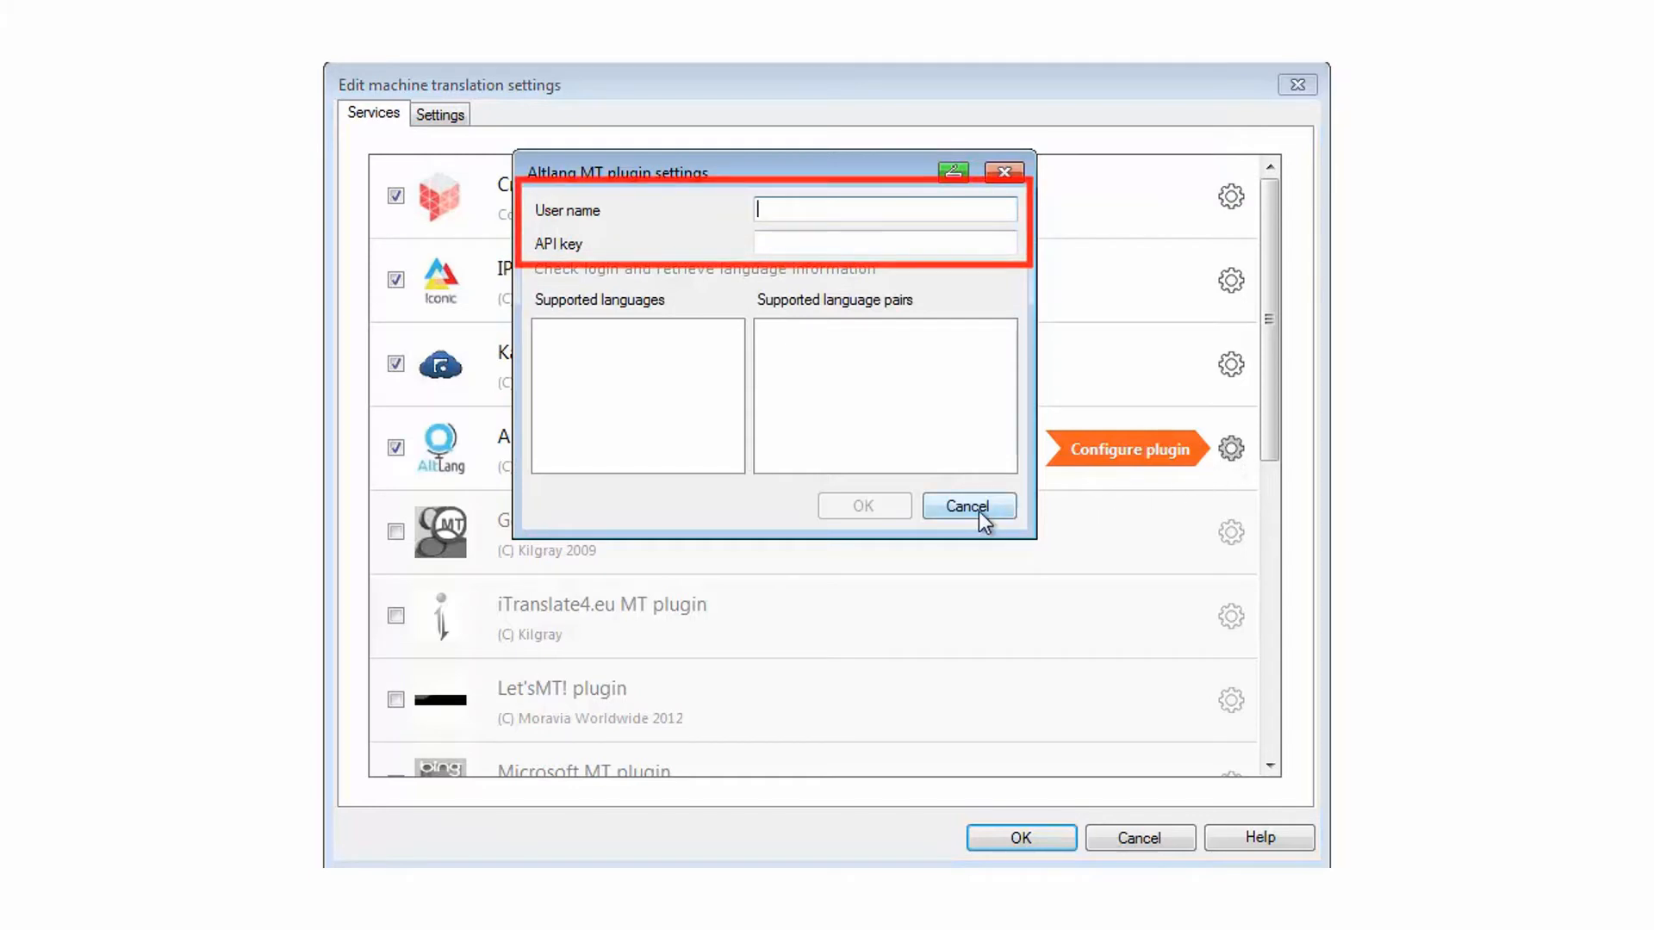
left_click(967, 504)
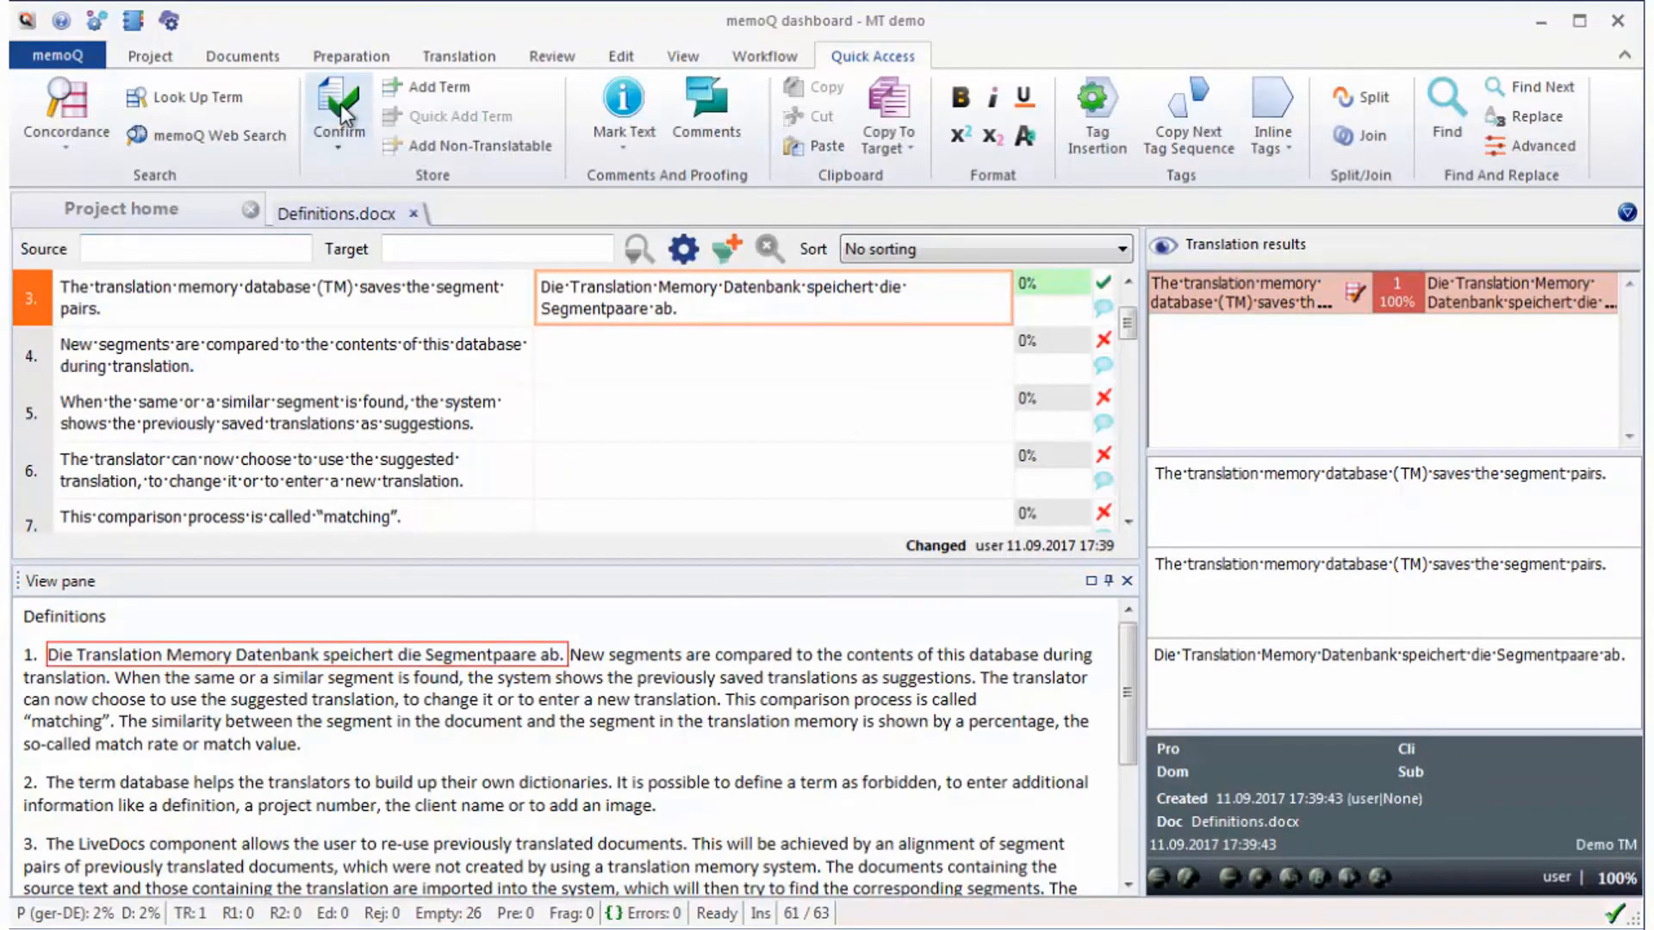
- Confirm segment 3 so segment 4 gets its 66% German fuzzy match
left_click(340, 119)
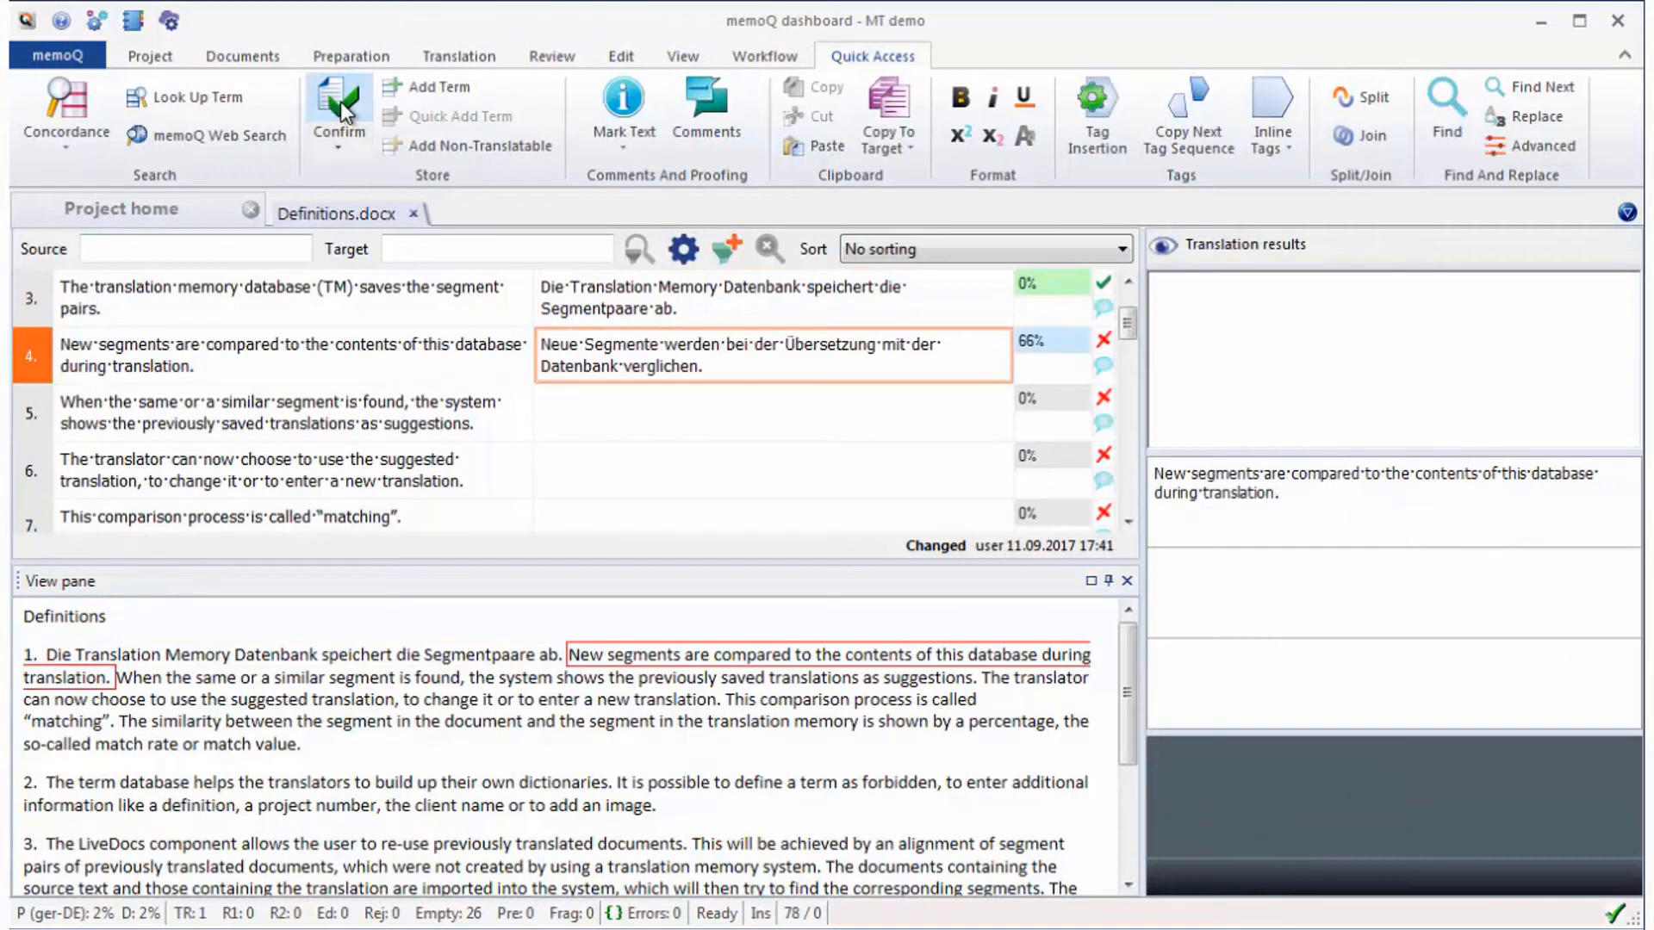
left_click(339, 105)
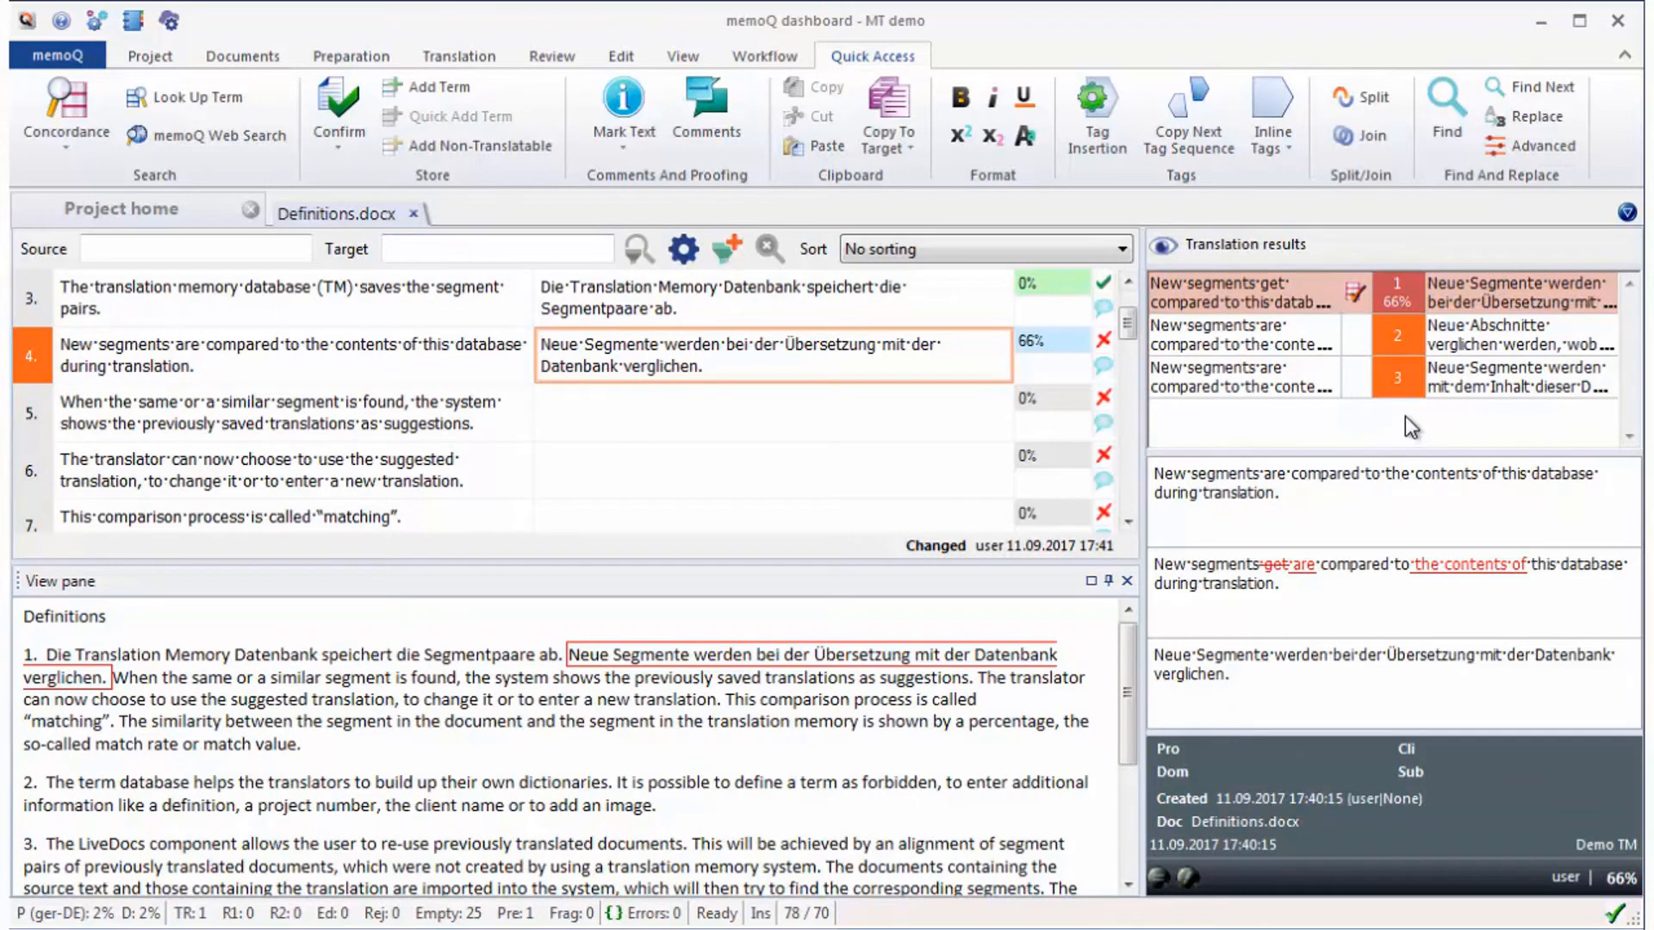
mouse_move(1288, 434)
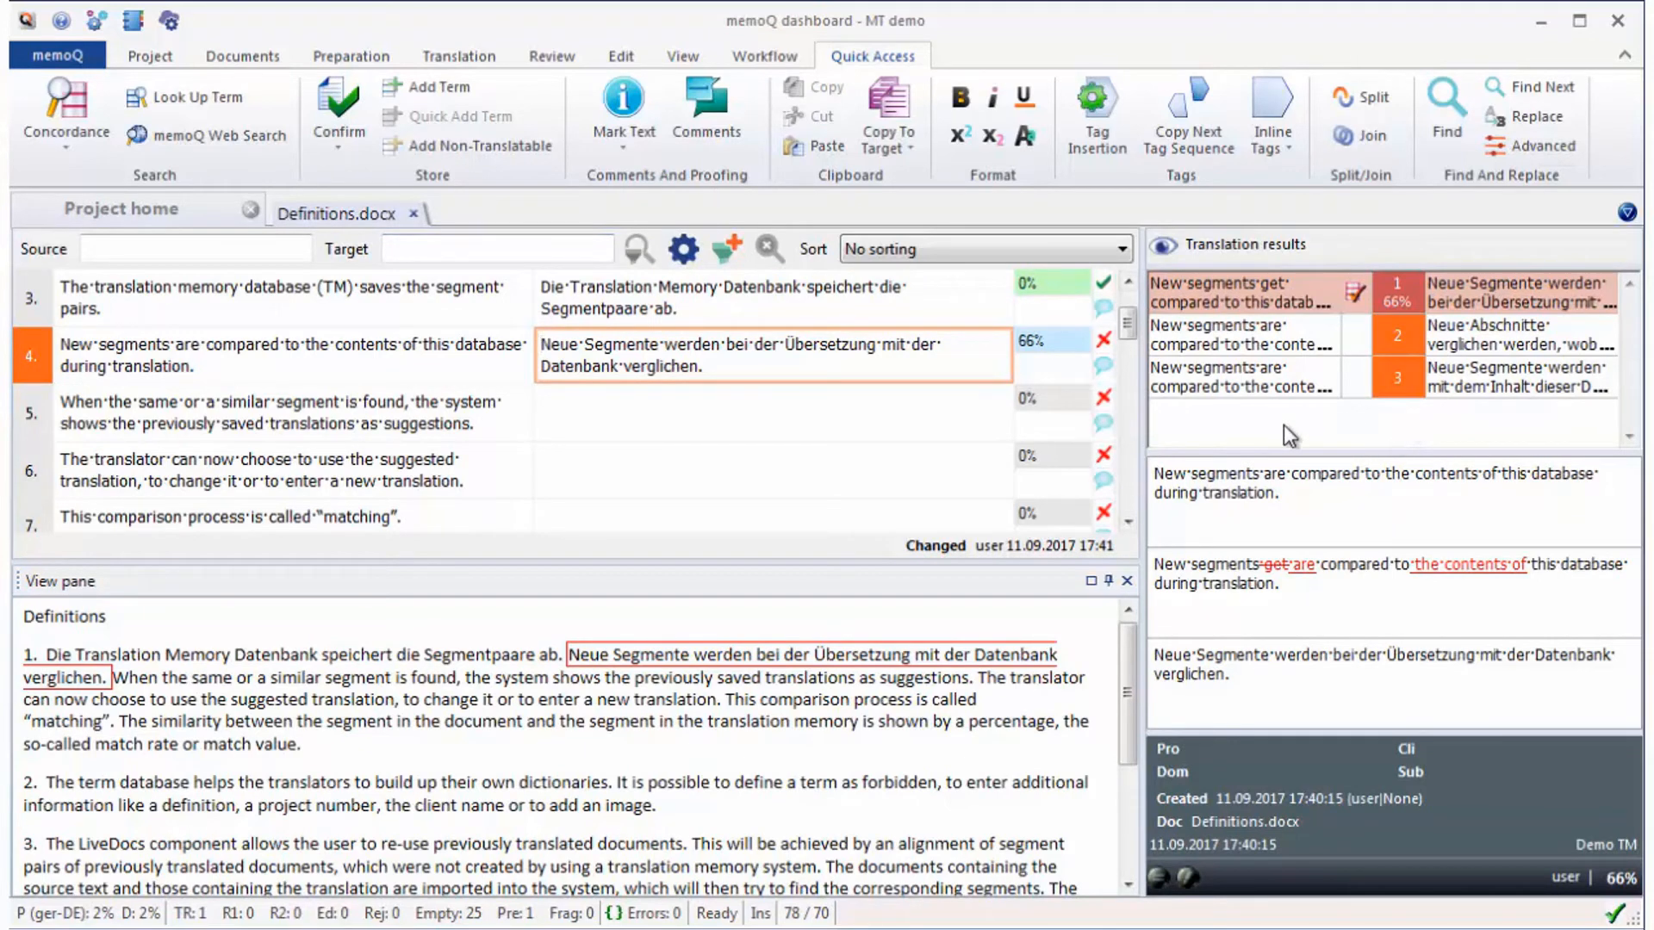
mouse_move(344, 357)
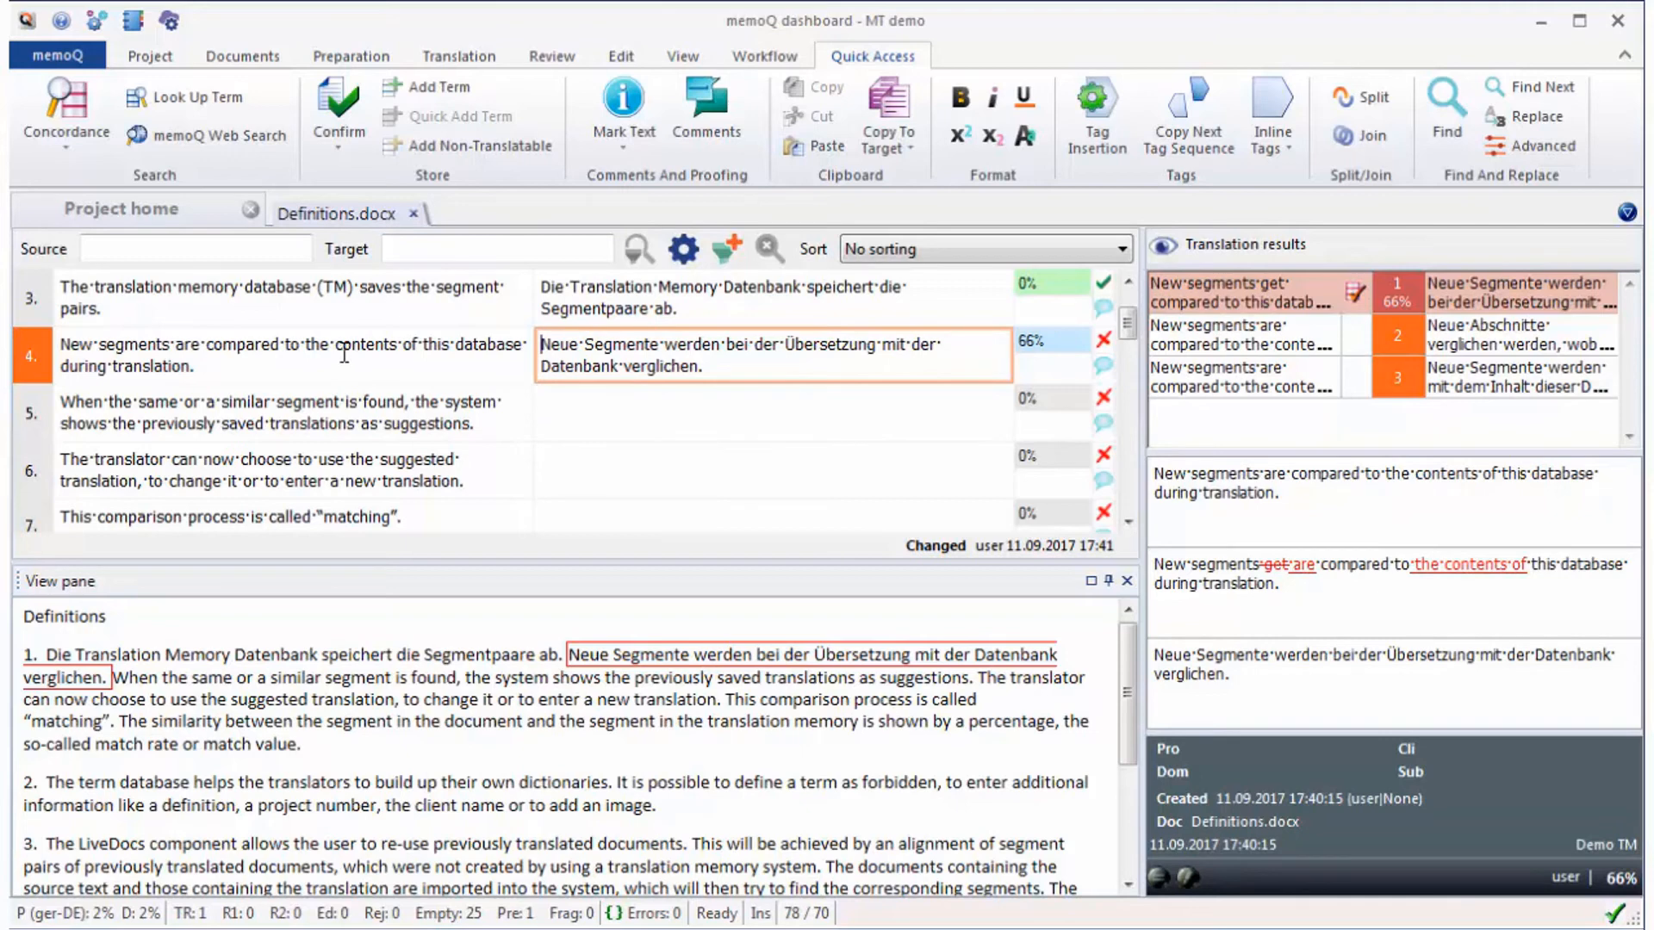
- Select 'contents of this database' in segment 4's source and show the Concordance lookup options
left_click_drag(336, 345, 513, 344)
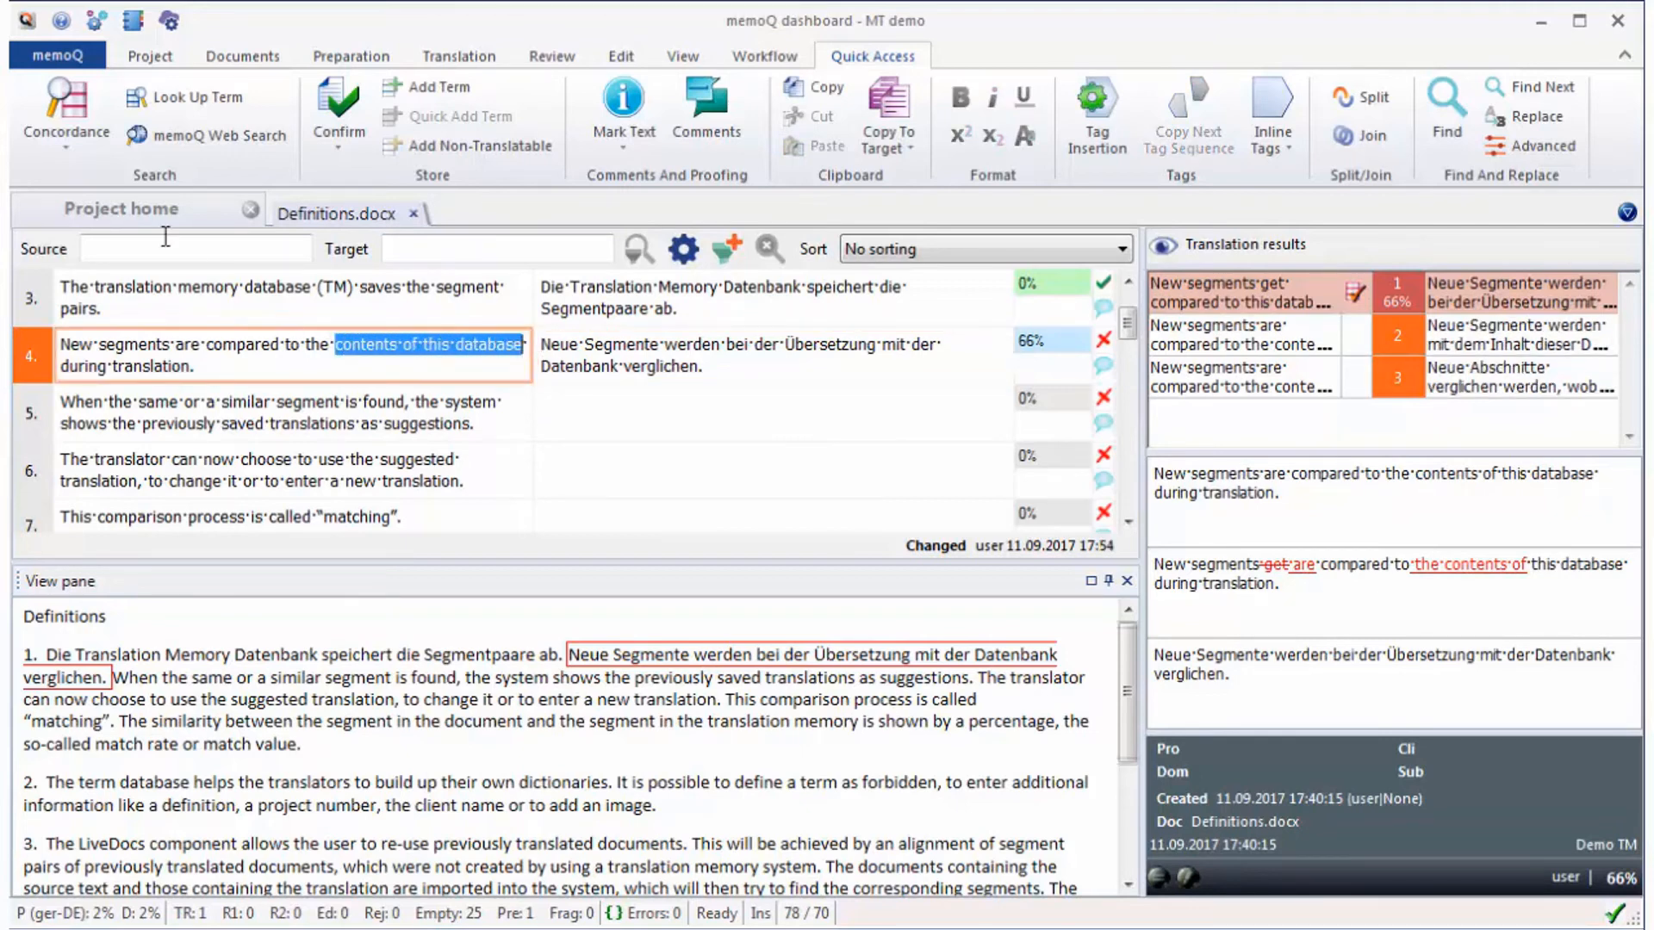
left_click(63, 108)
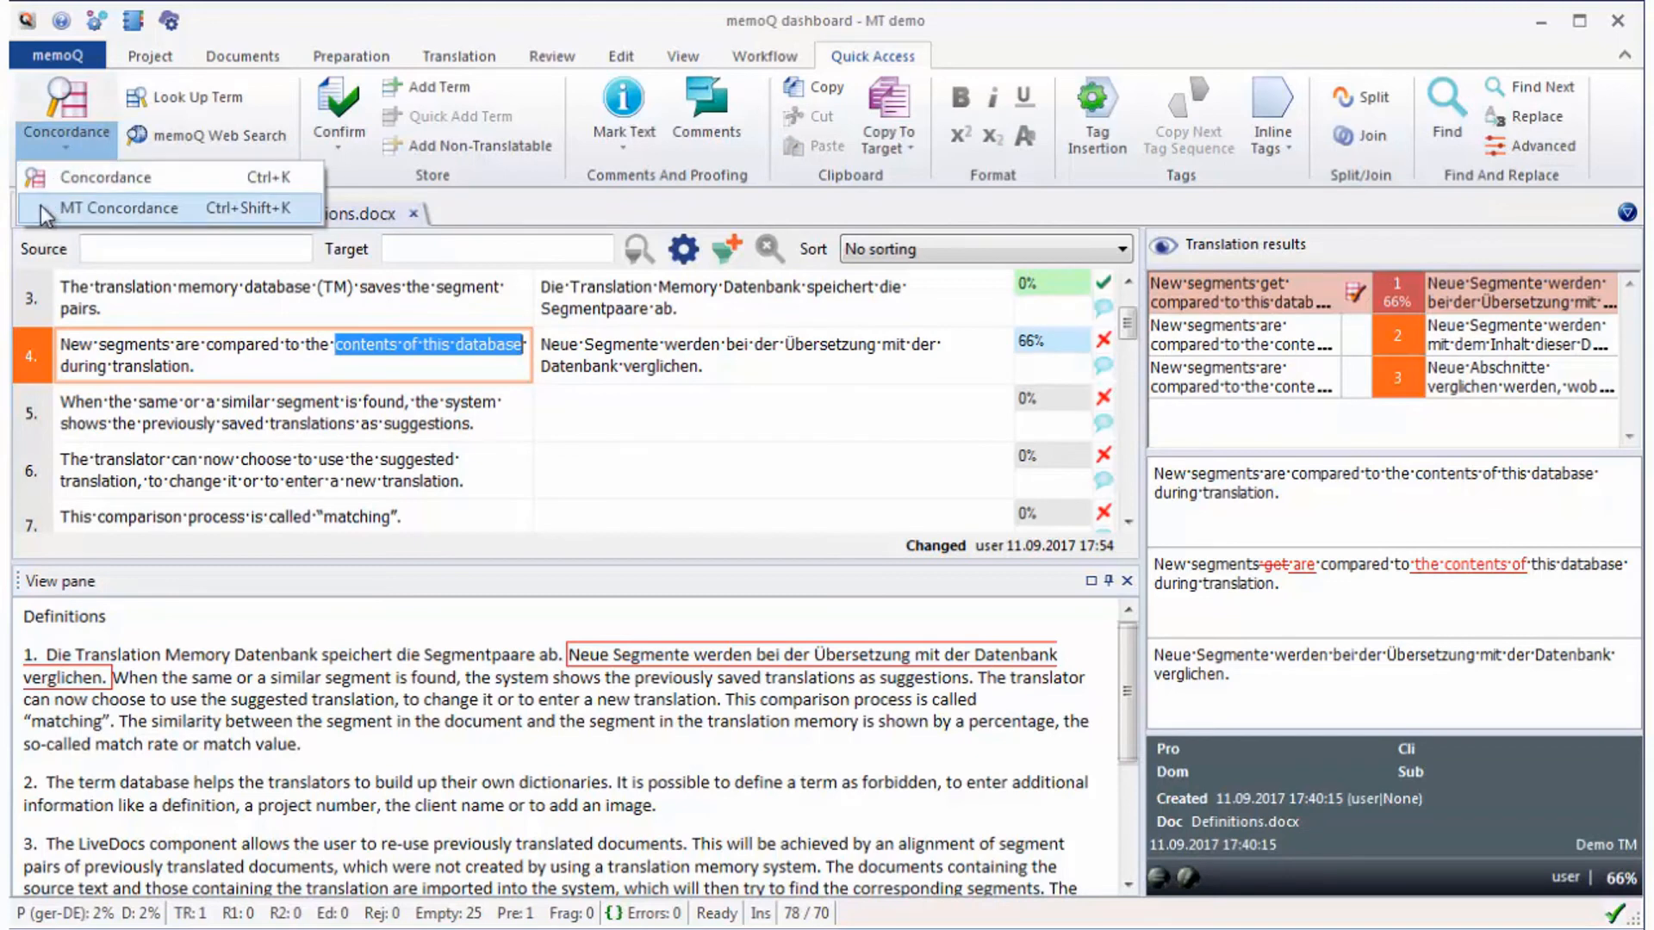